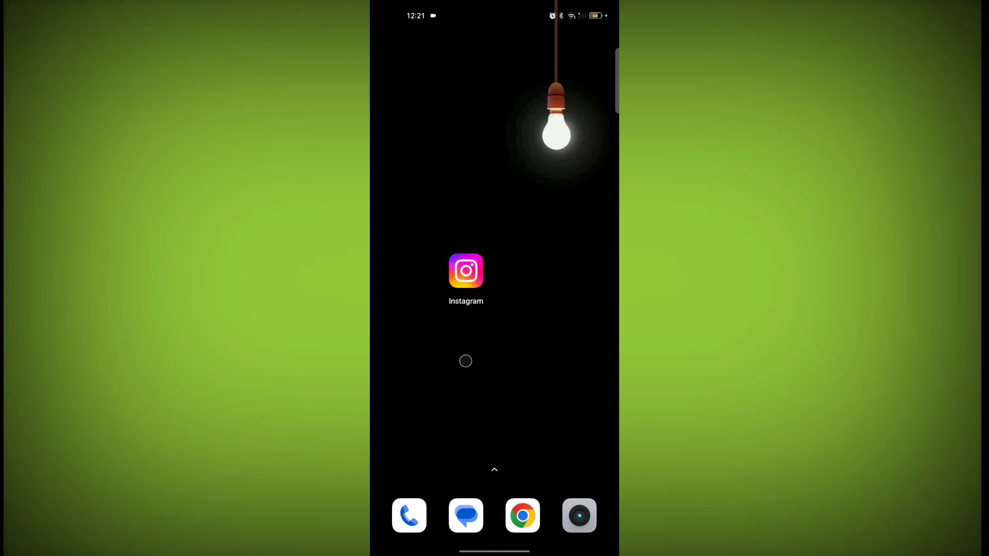
# Launch Instagram and go through Settings and privacy to the Suggested content settings.
pyautogui.click(465, 271)
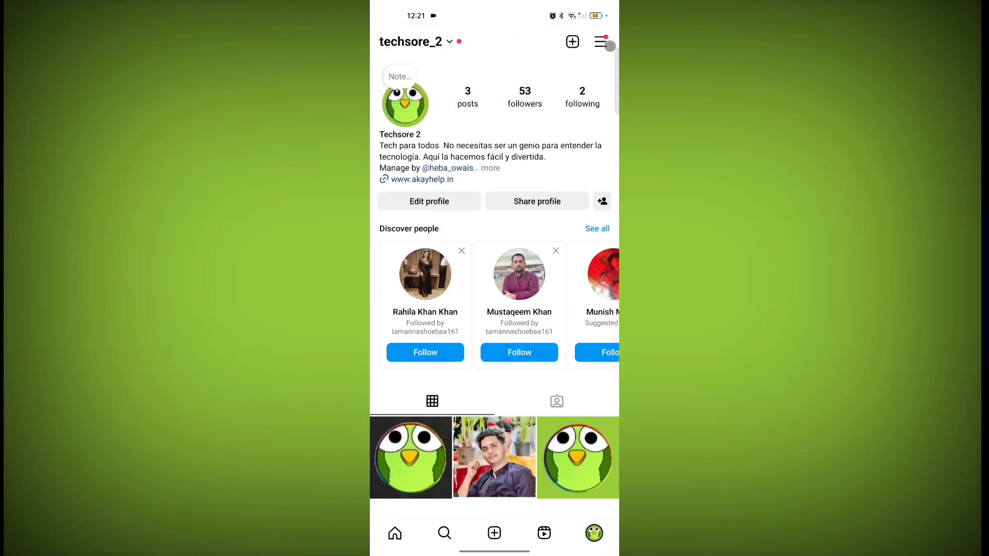
pyautogui.click(601, 42)
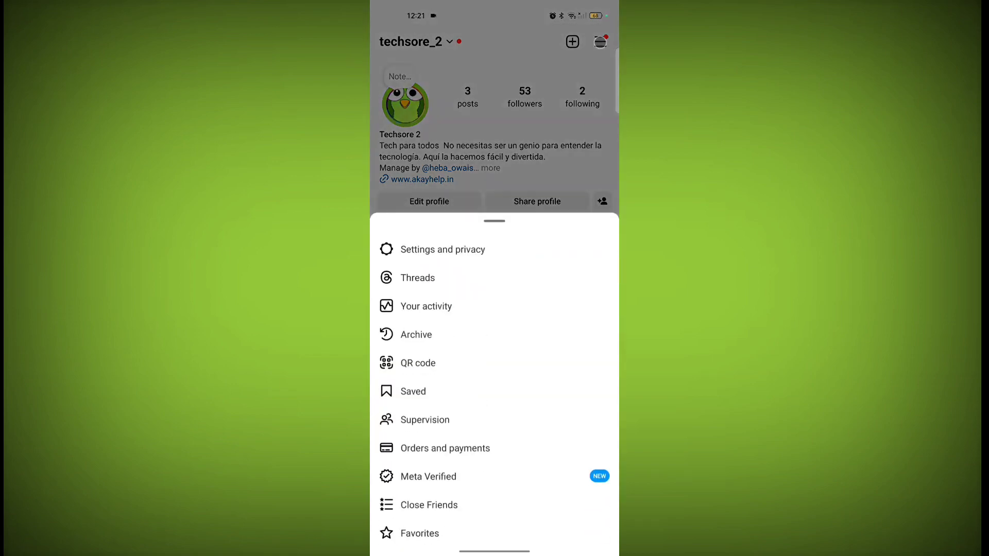
pyautogui.click(444, 249)
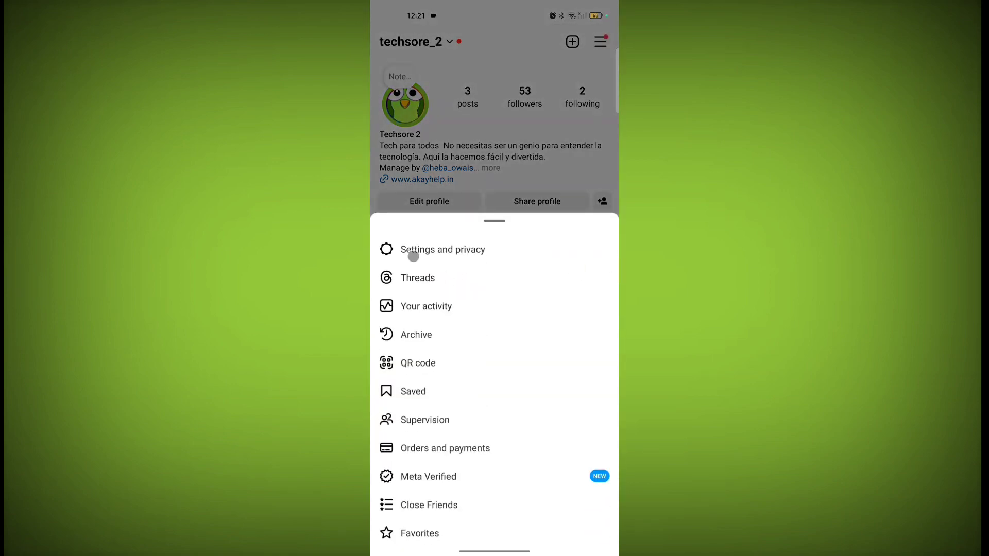
pyautogui.click(443, 250)
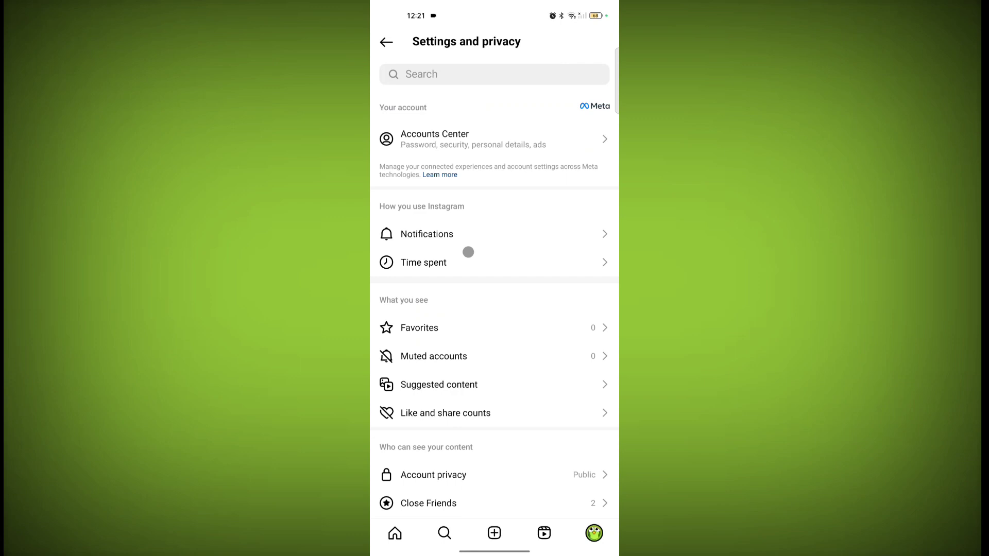
pyautogui.scroll(-3)
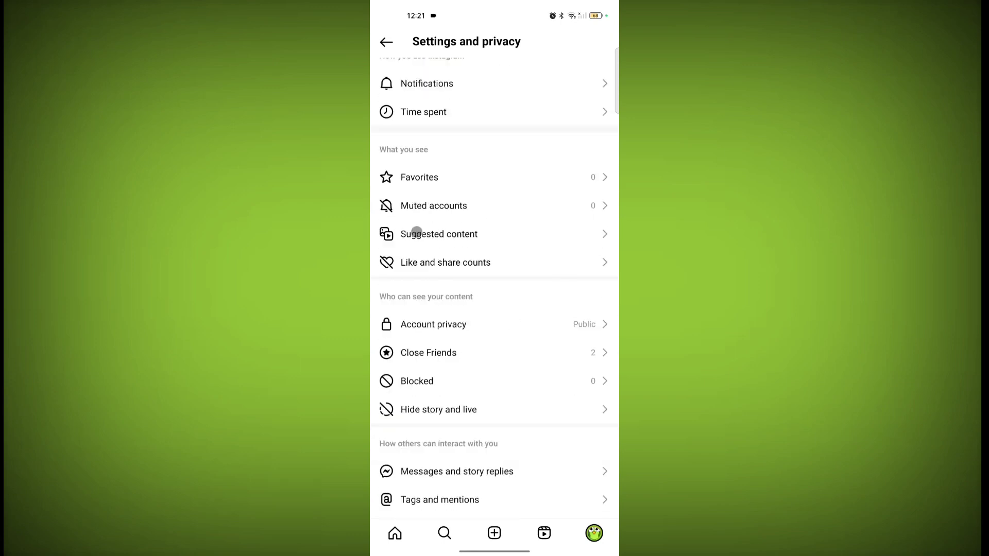
pyautogui.click(439, 234)
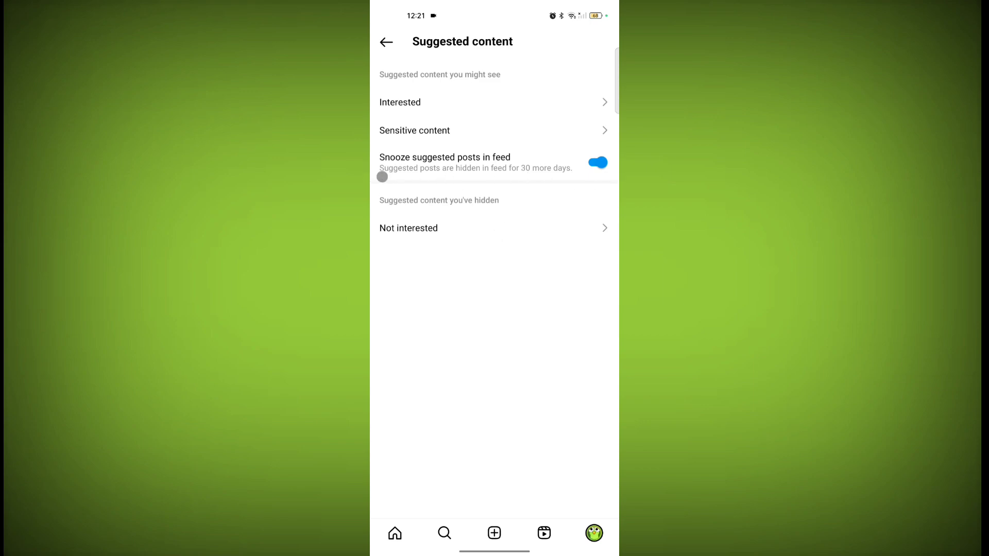
# Toggle 'Snooze suggested posts in feed' off and back on to hide suggested posts for 30 days.
pyautogui.click(596, 163)
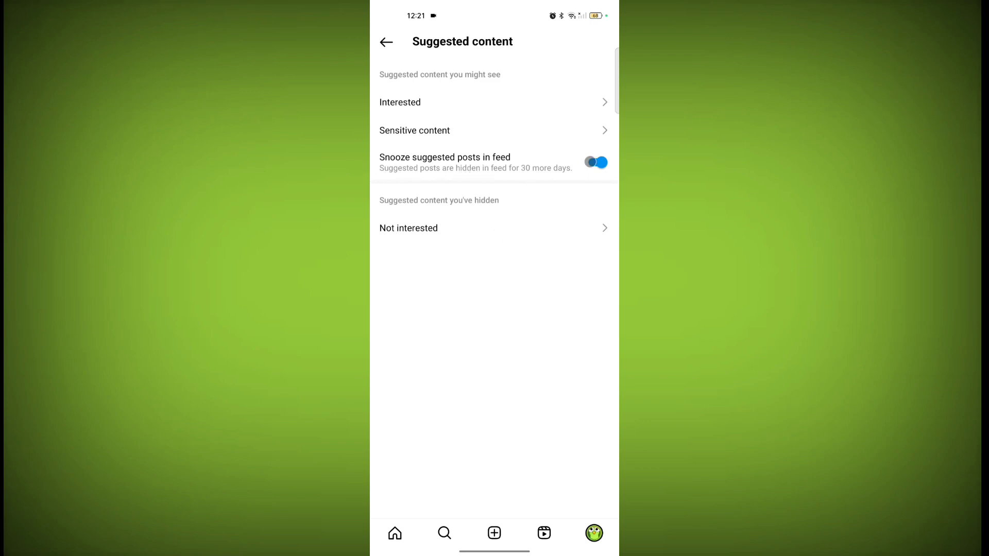
pyautogui.click(595, 163)
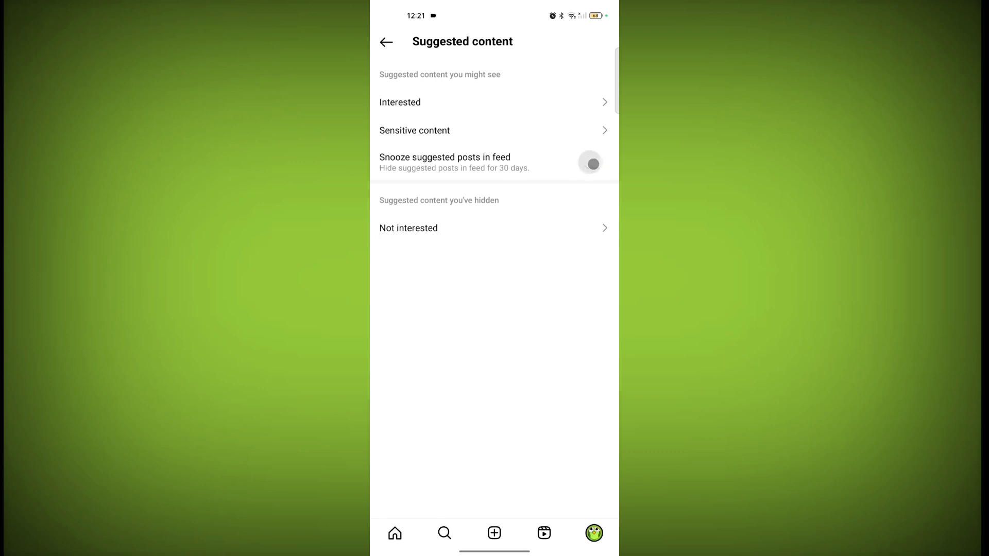
pyautogui.click(590, 163)
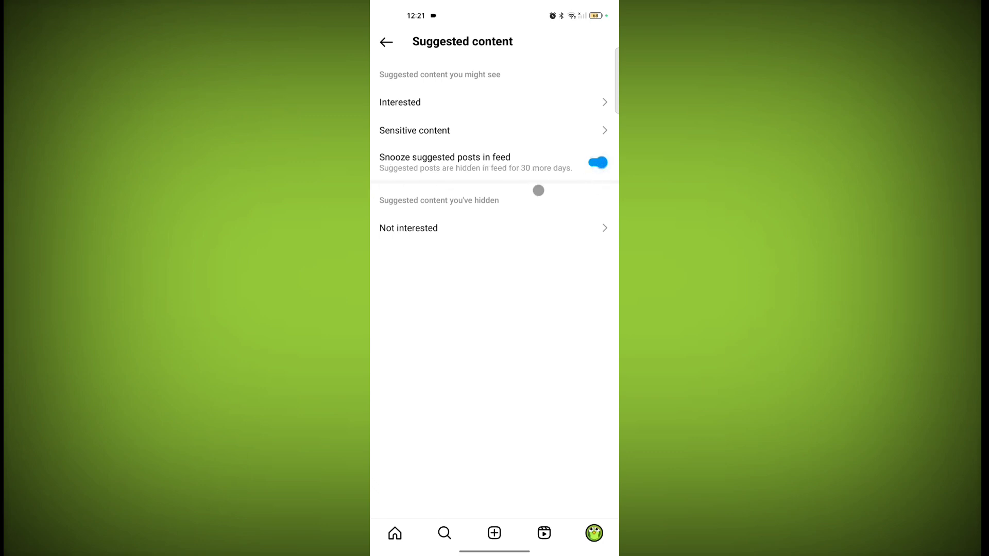